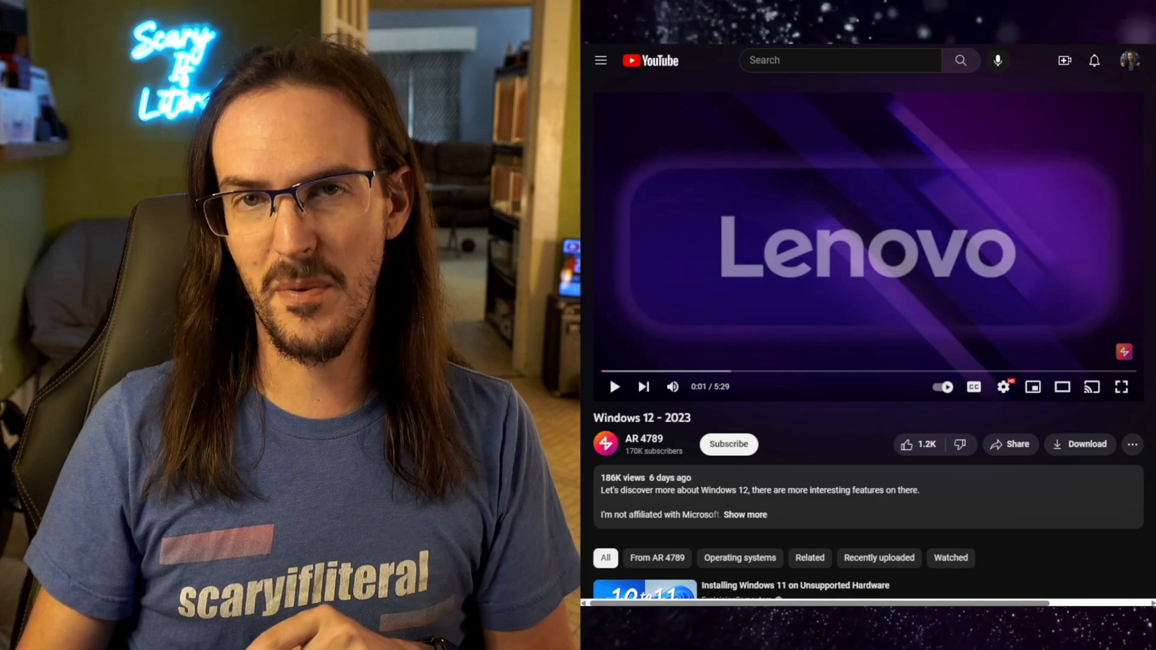
# - Start the Windows 12 - 2023 concept video and let it reach the purple desktop scene
pyautogui.click(1121, 387)
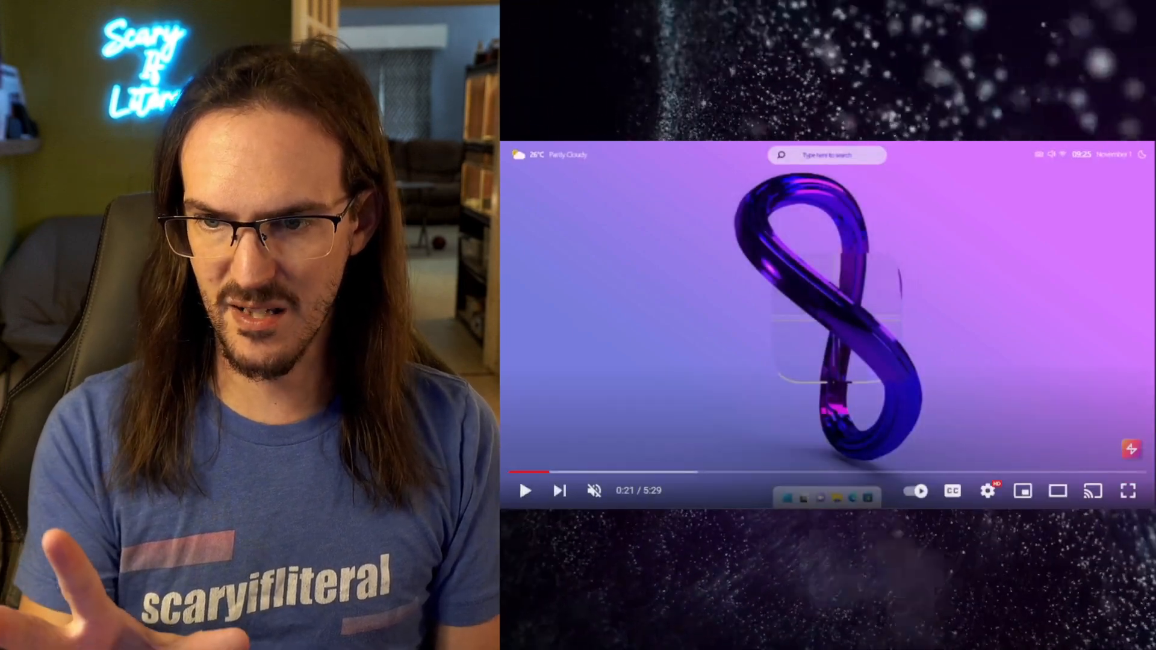
# - Resume the concept video briefly, then pause it to compare with the real desktop
pyautogui.click(527, 507)
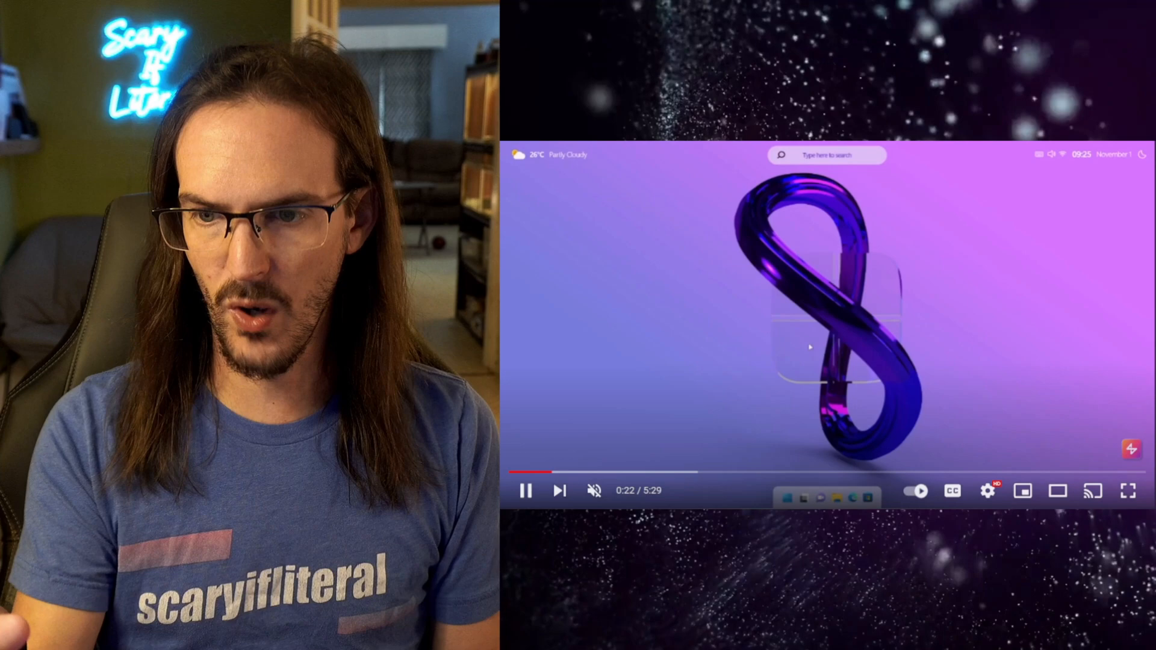
pyautogui.click(528, 490)
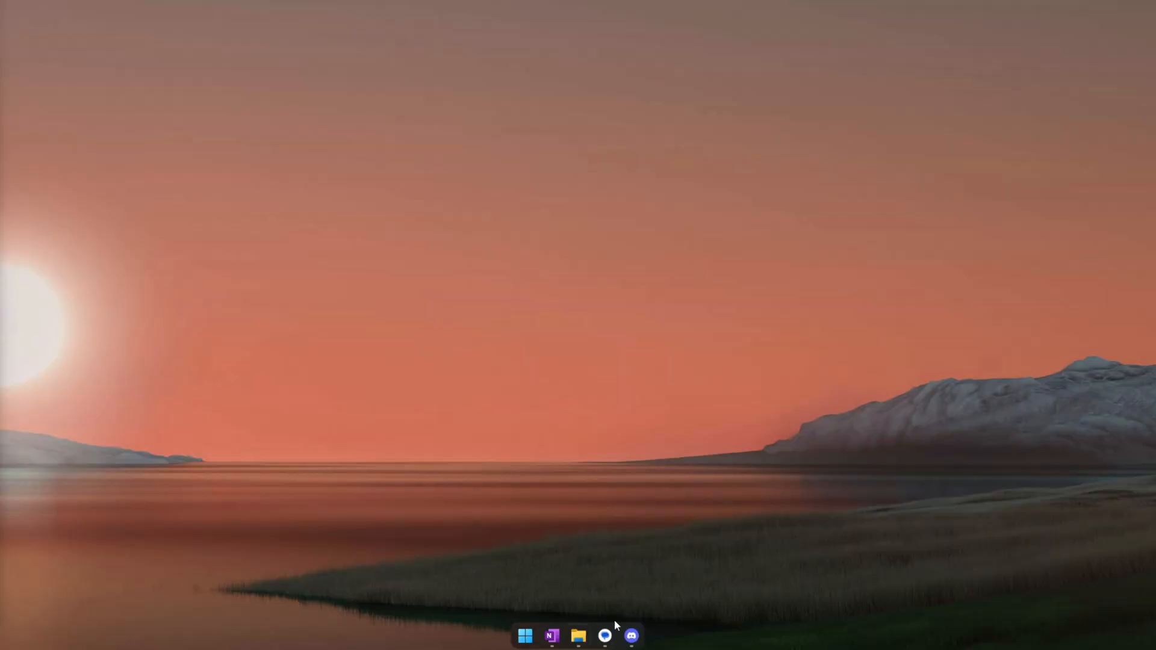
pyautogui.moveTo(597, 521)
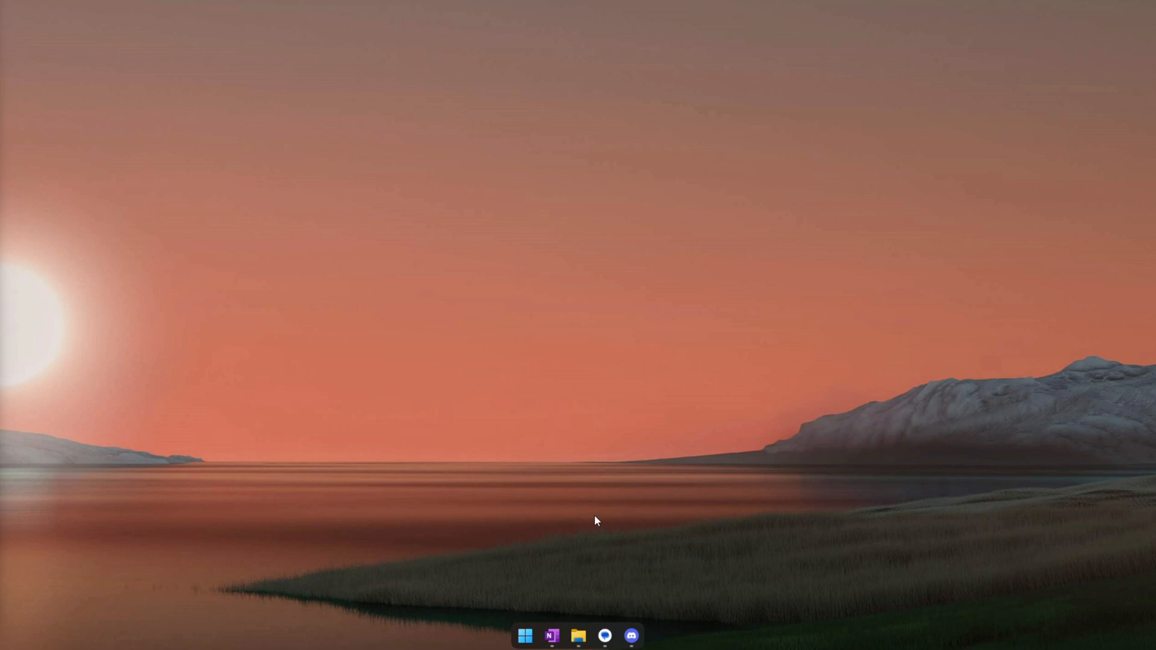
pyautogui.moveTo(1142, 645)
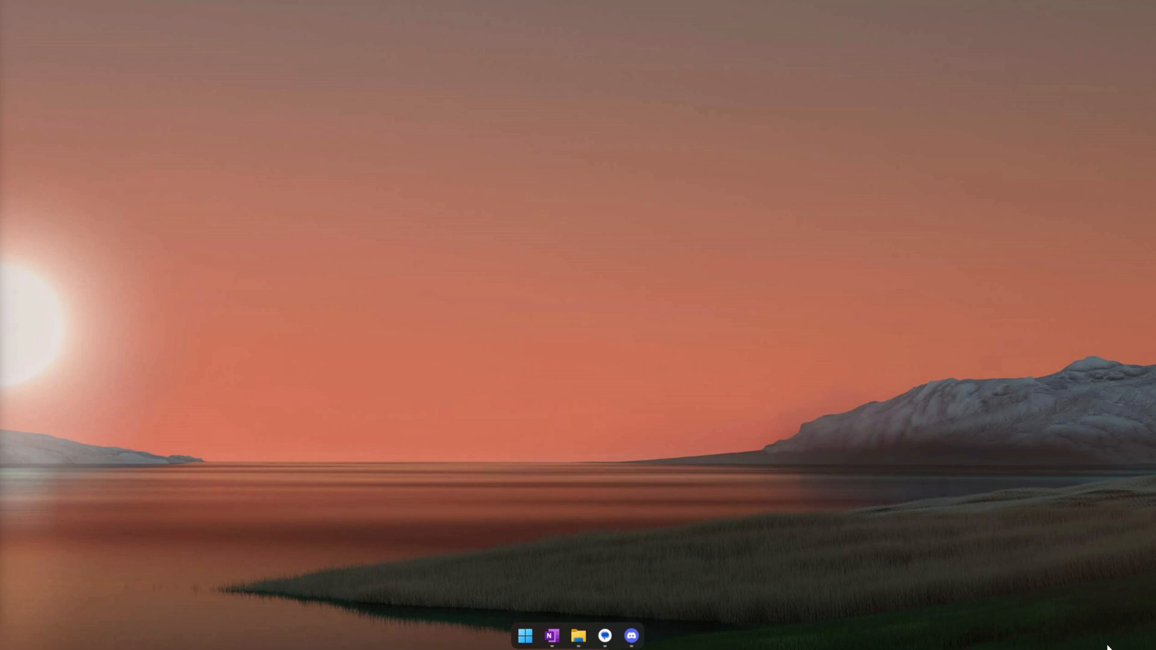
pyautogui.moveTo(1041, 599)
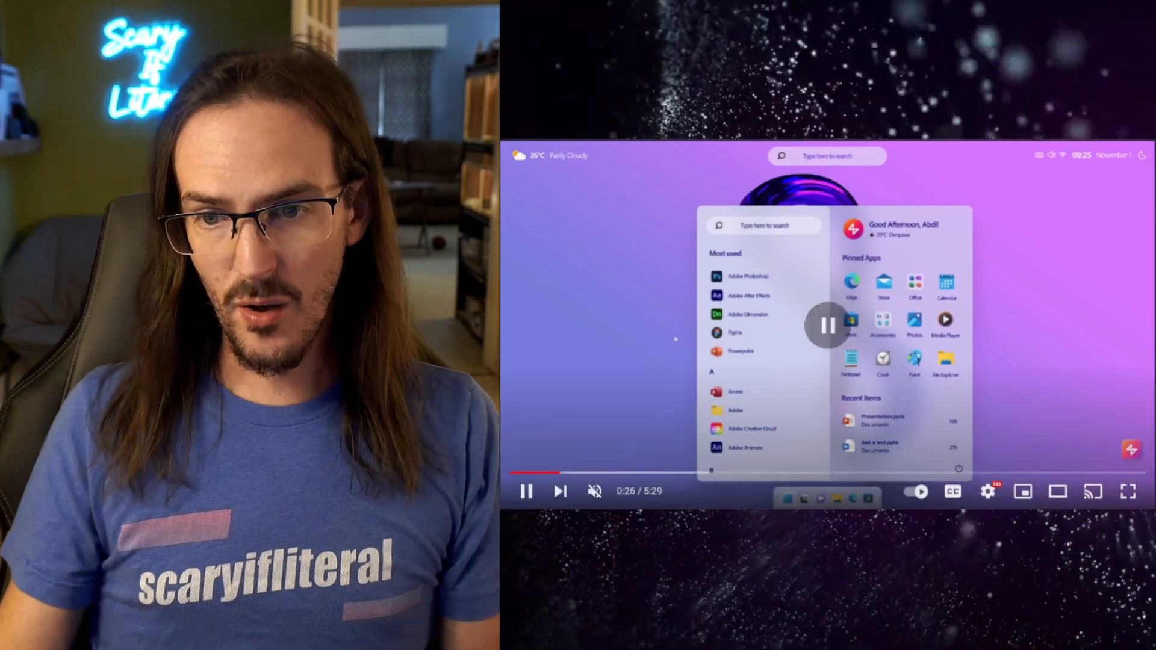
# - Play the concept video past the Start menu demo back to its empty desktop
pyautogui.click(528, 491)
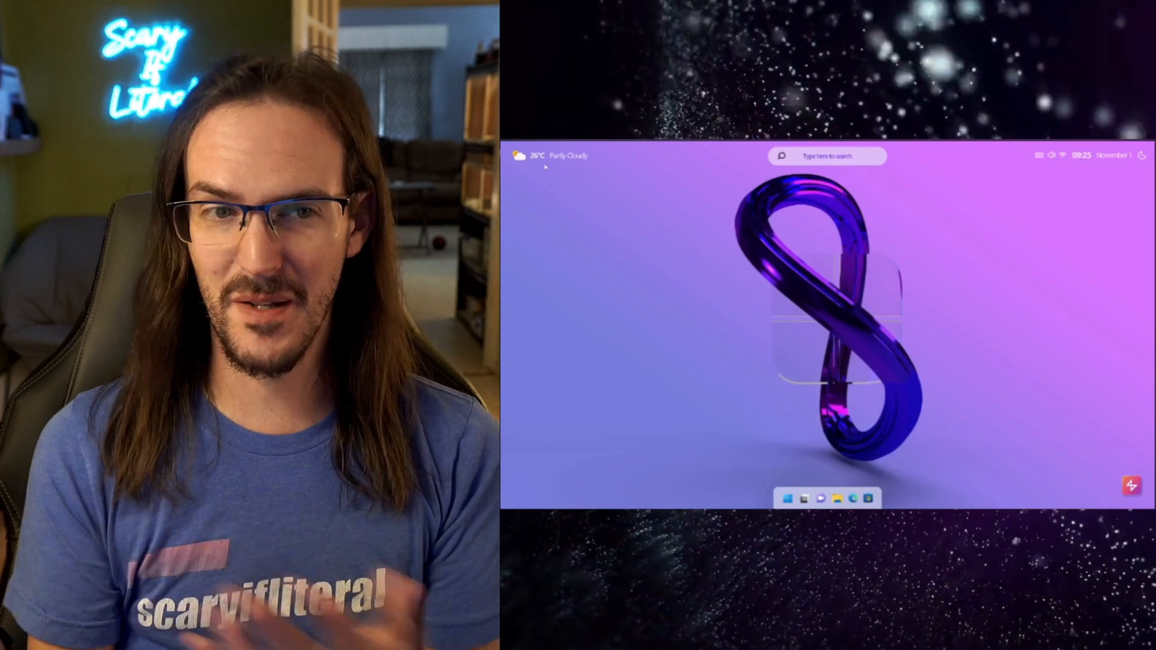
# - Play through the widgets panel demo until the Edge new tab window appears
pyautogui.click(527, 155)
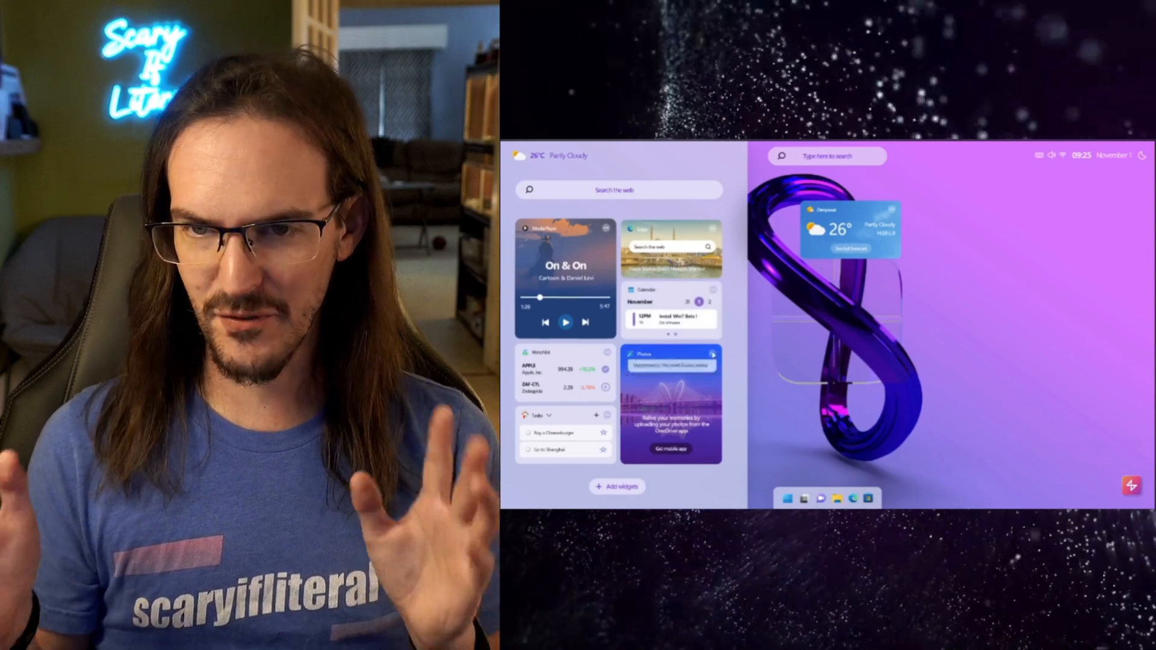
pyautogui.click(713, 354)
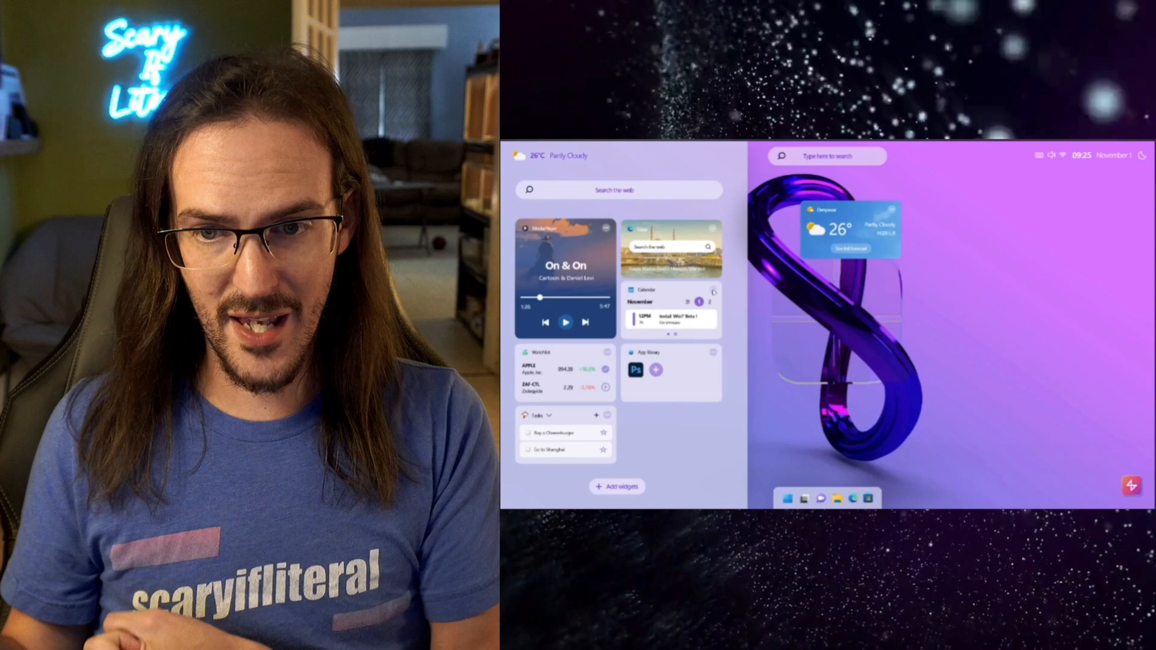
pyautogui.click(713, 291)
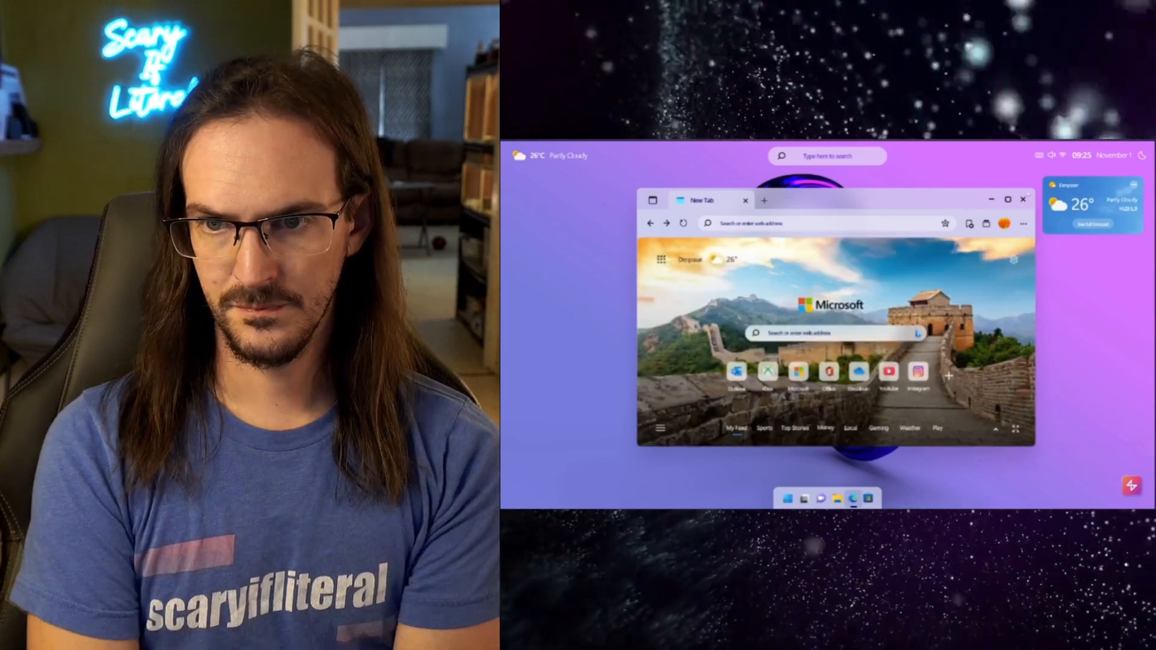
# - Play the concept video on to its File Explorer window on the purple desktop
pyautogui.click(1023, 215)
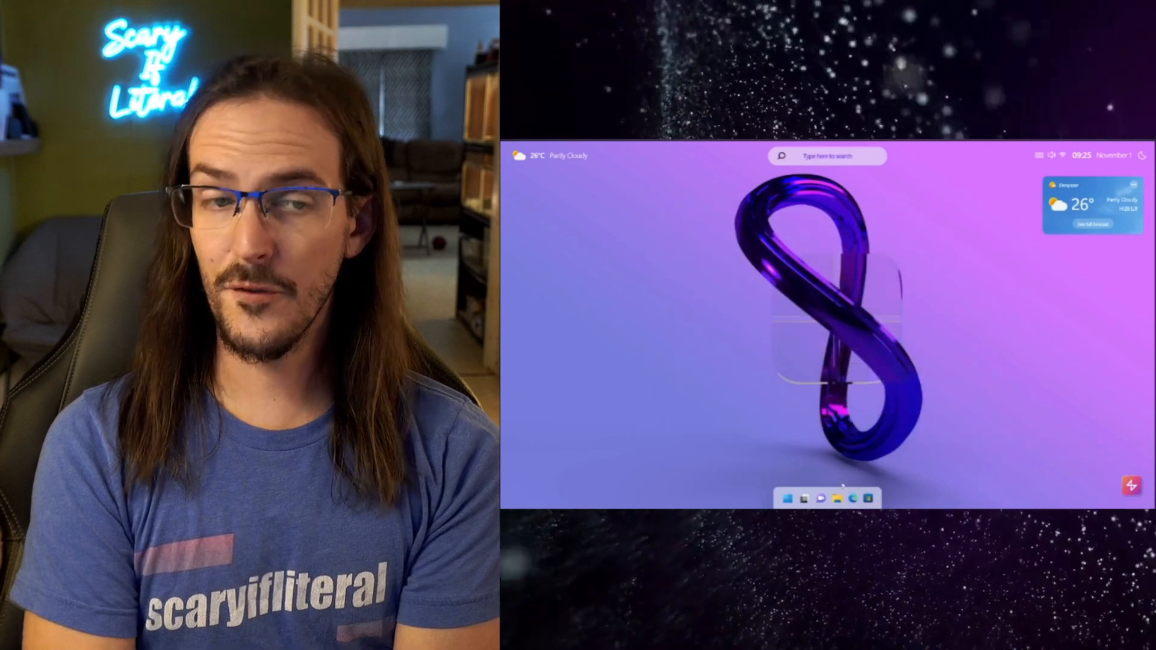
pyautogui.click(835, 498)
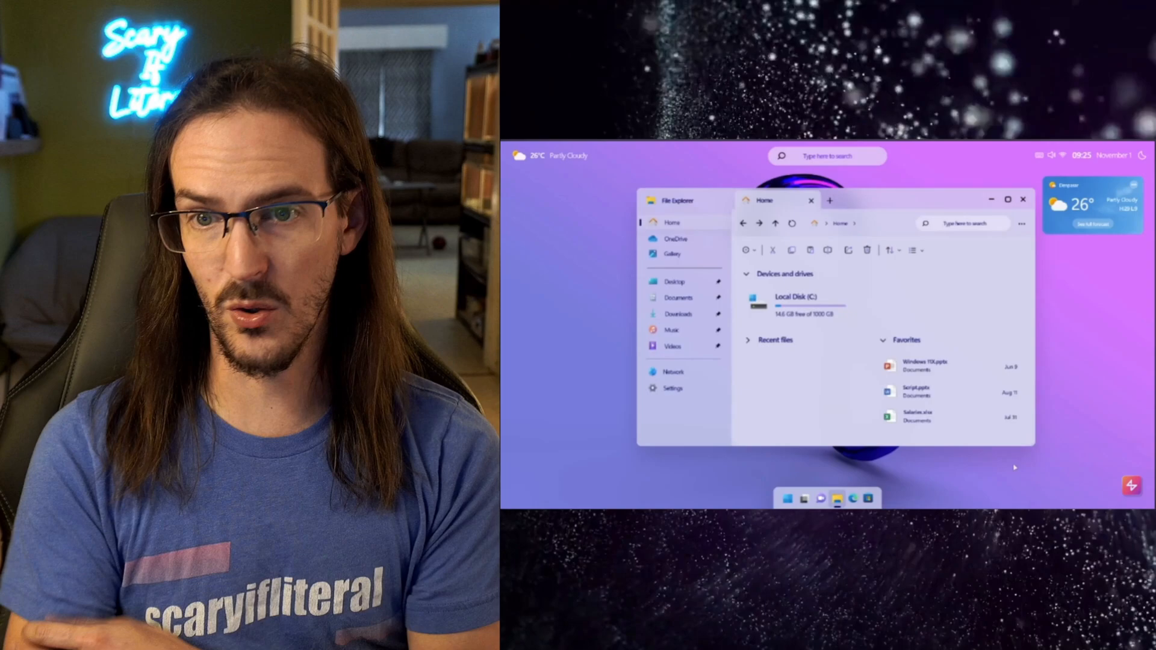
pyautogui.click(1008, 200)
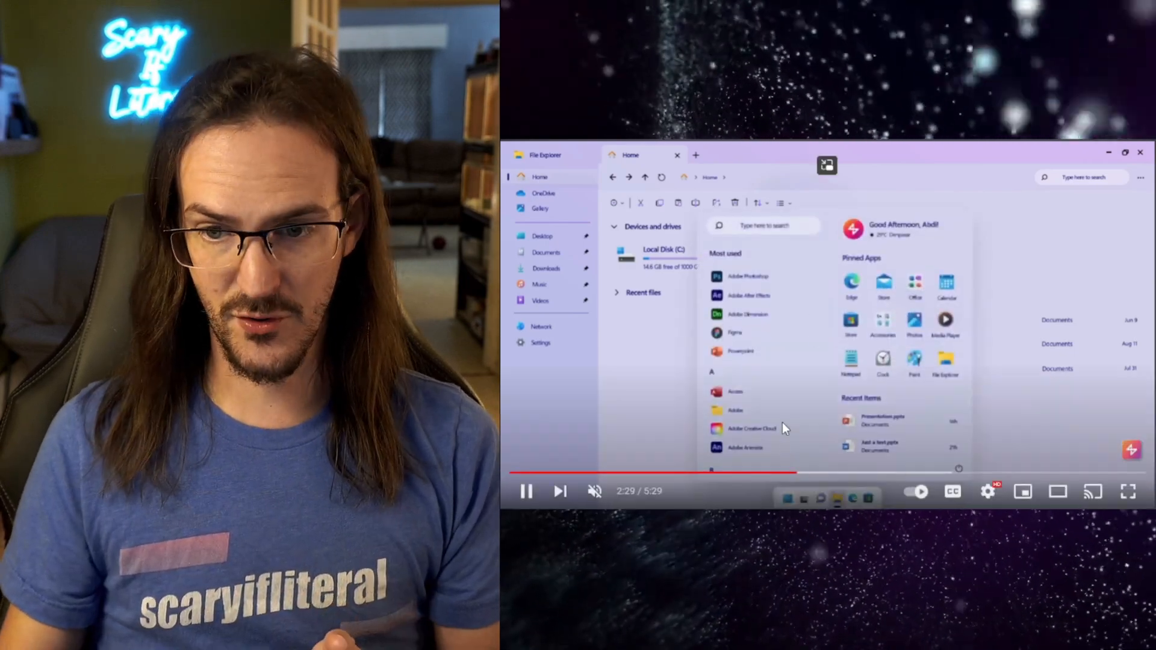
pyautogui.click(527, 491)
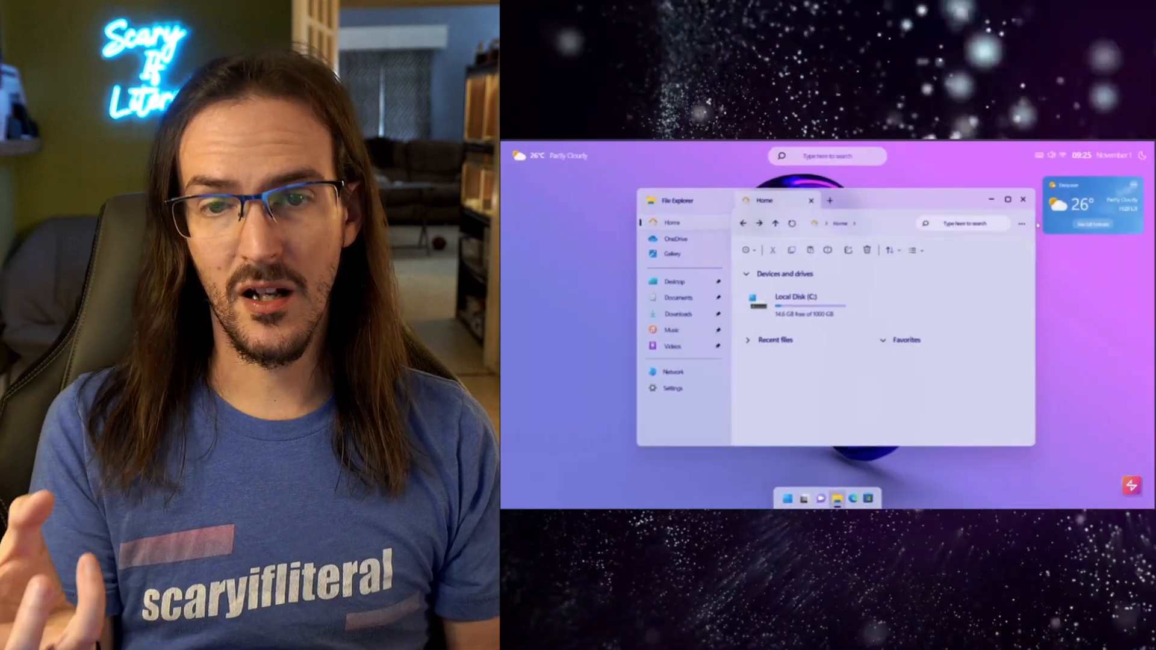
# - Play past the desktop context menu to the Settings Personalization page
pyautogui.click(989, 199)
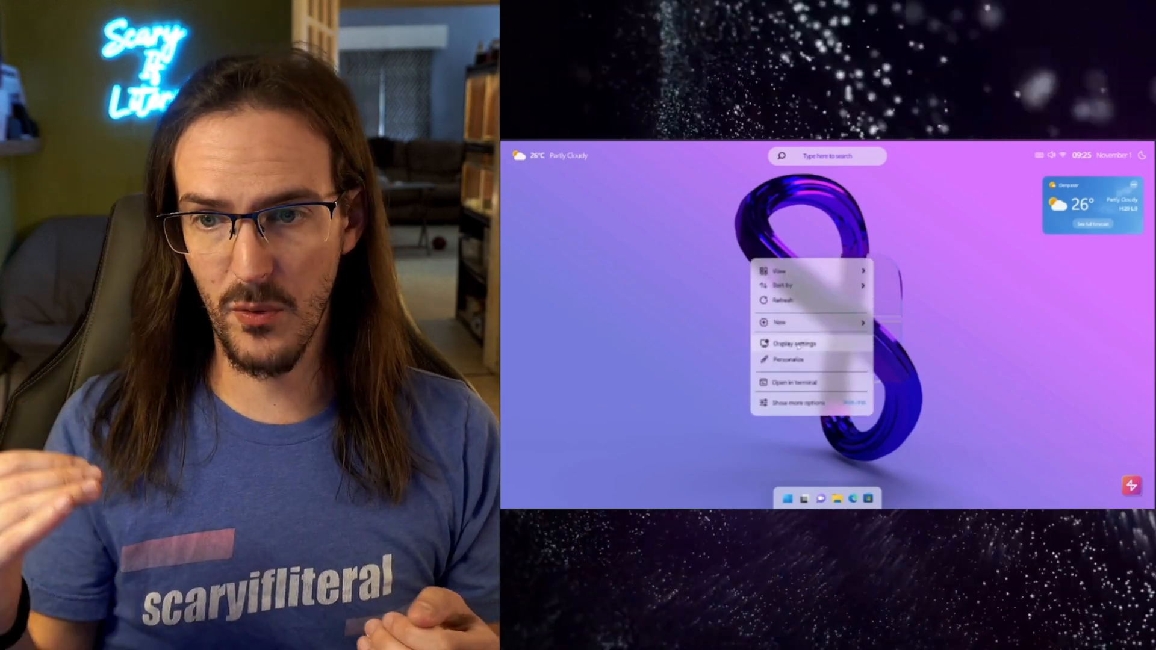
pyautogui.click(792, 343)
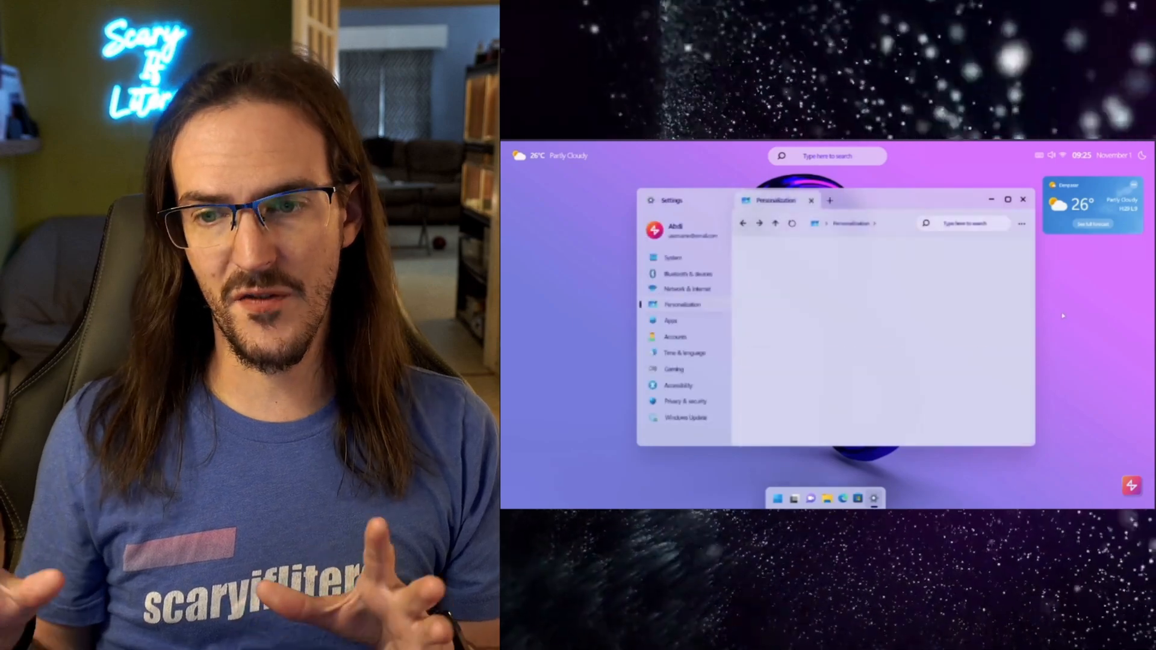
# - Play through the dark theme switch to the search panel with recommended apps
pyautogui.click(682, 303)
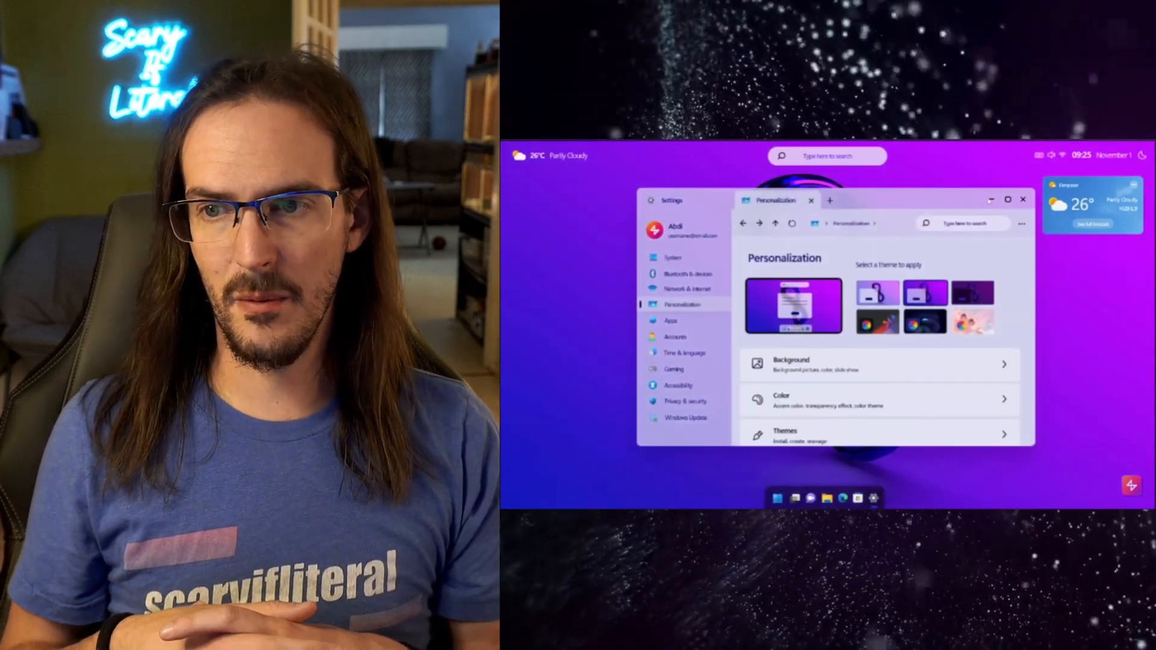
pyautogui.click(777, 499)
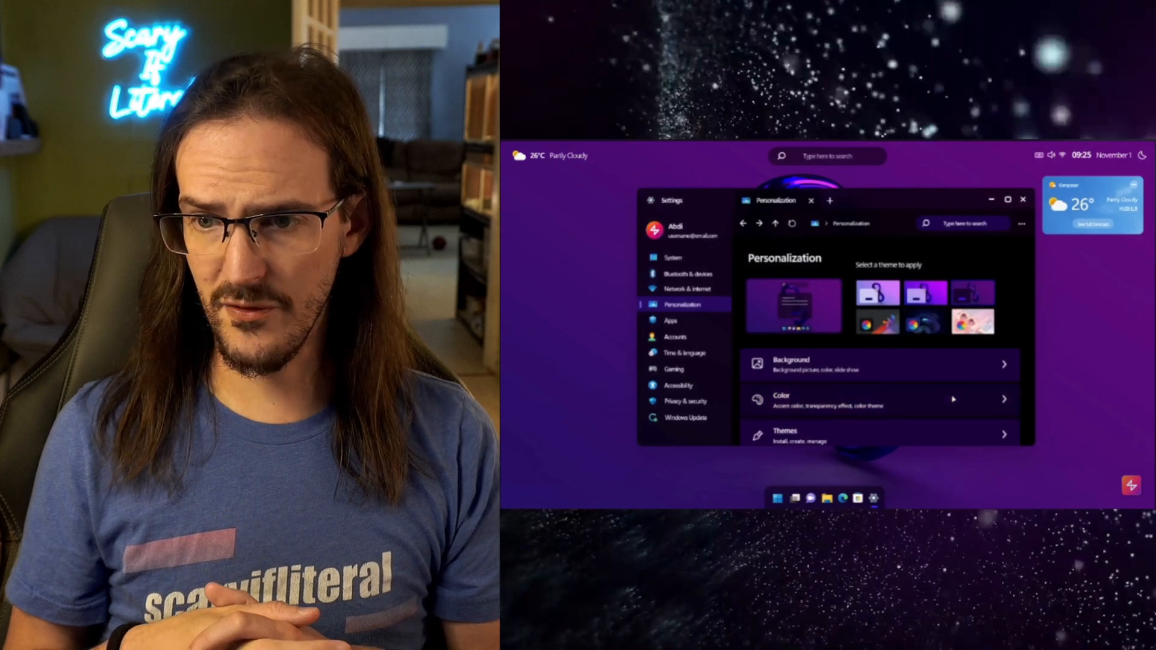
pyautogui.click(782, 395)
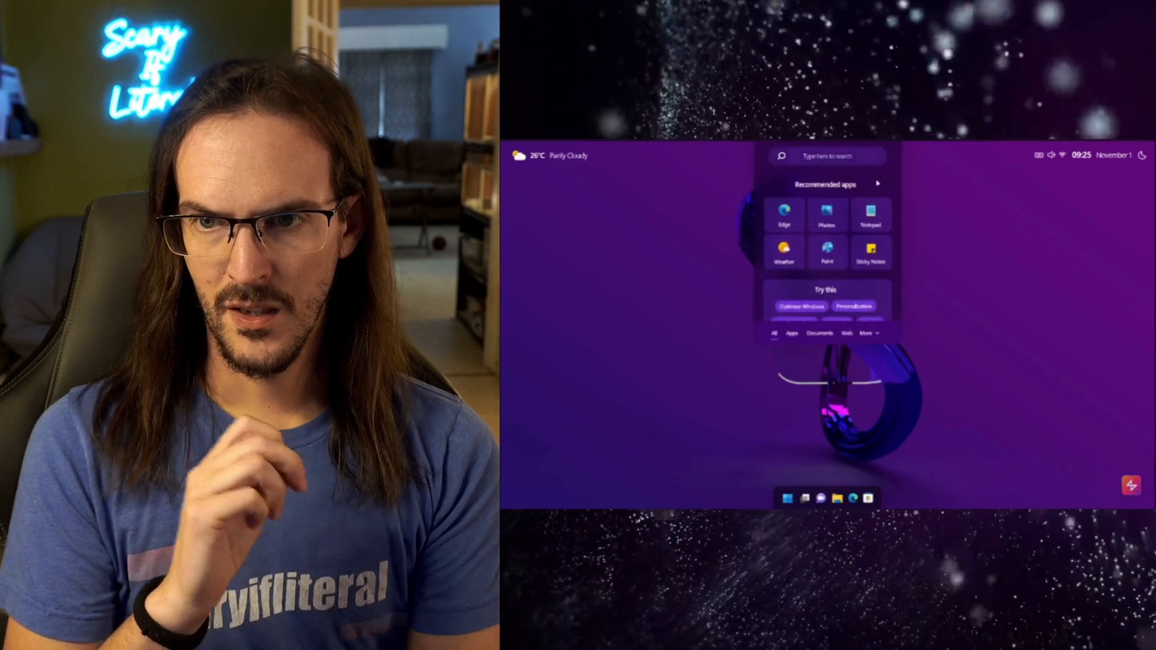
# - Pause the concept video at 3:52 on the search panel scene
pyautogui.click(870, 216)
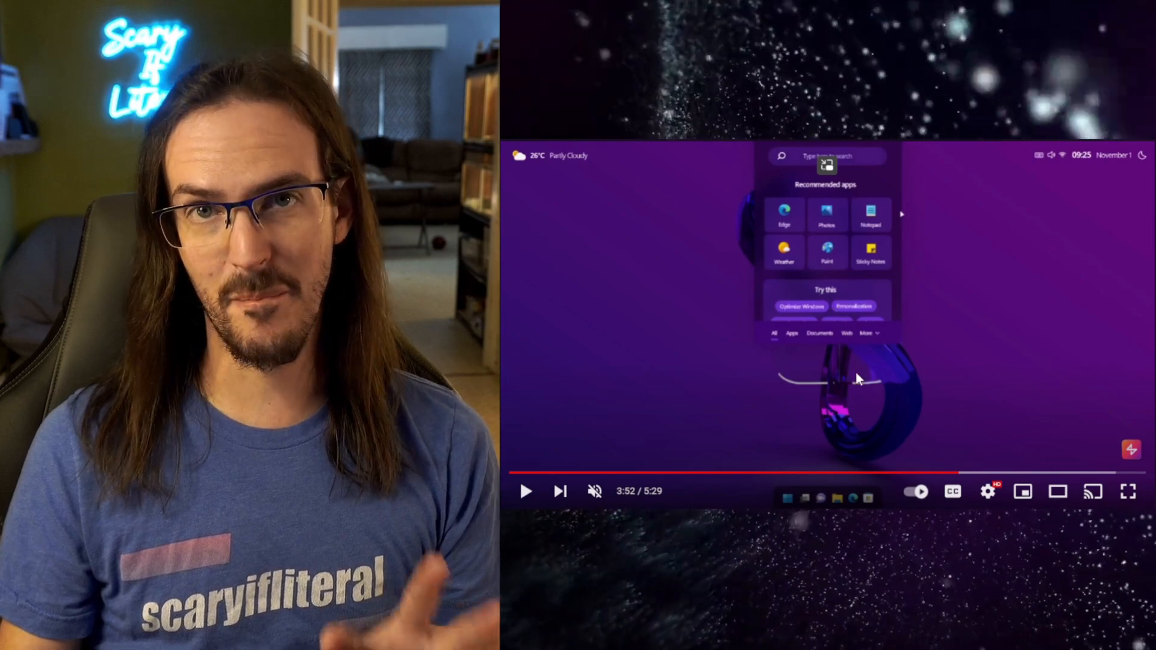
pyautogui.click(869, 215)
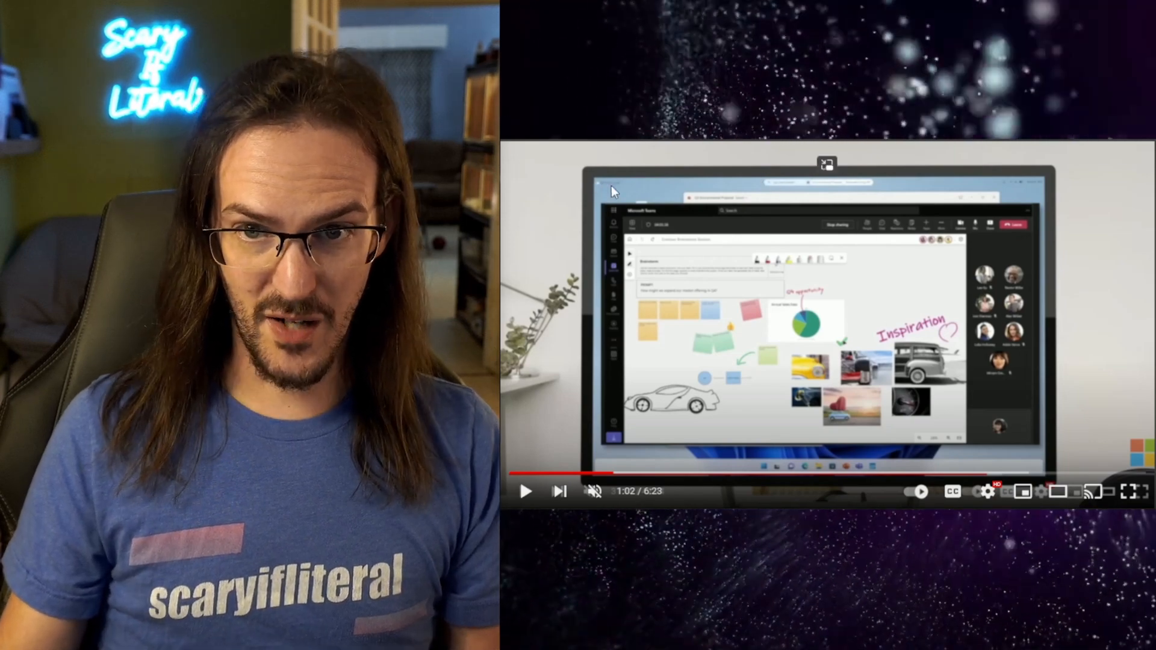
pyautogui.moveTo(1014, 470)
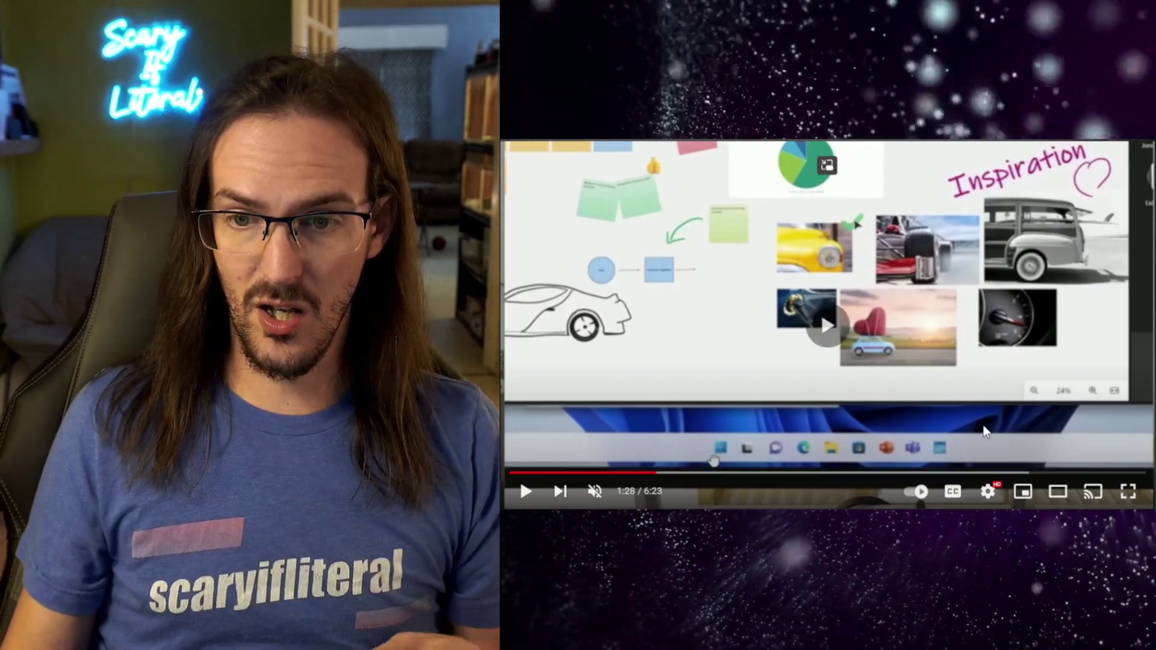
# - Seek the presentation video to 2:17, the close-up of the floating search bar
pyautogui.click(527, 491)
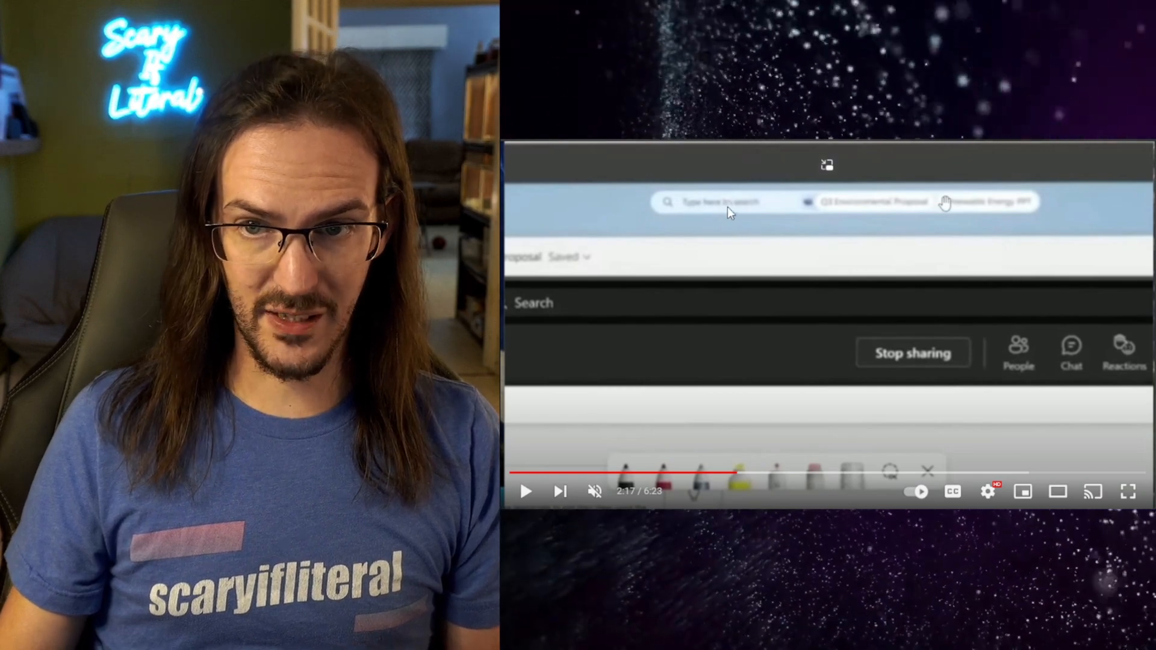
pyautogui.moveTo(927, 214)
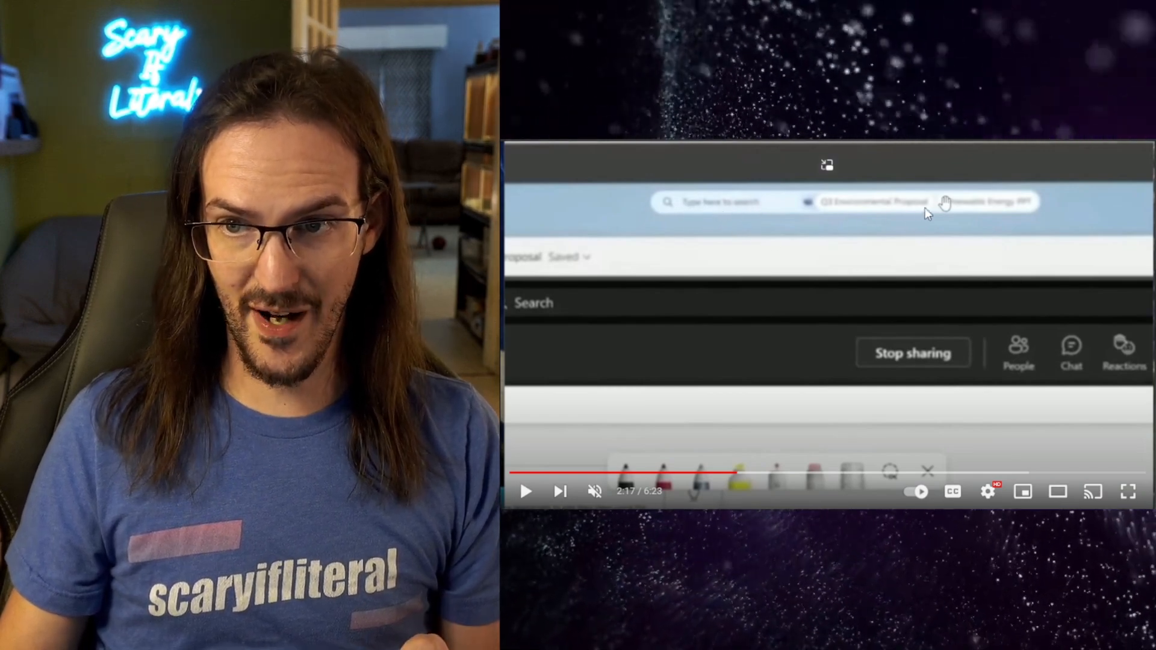